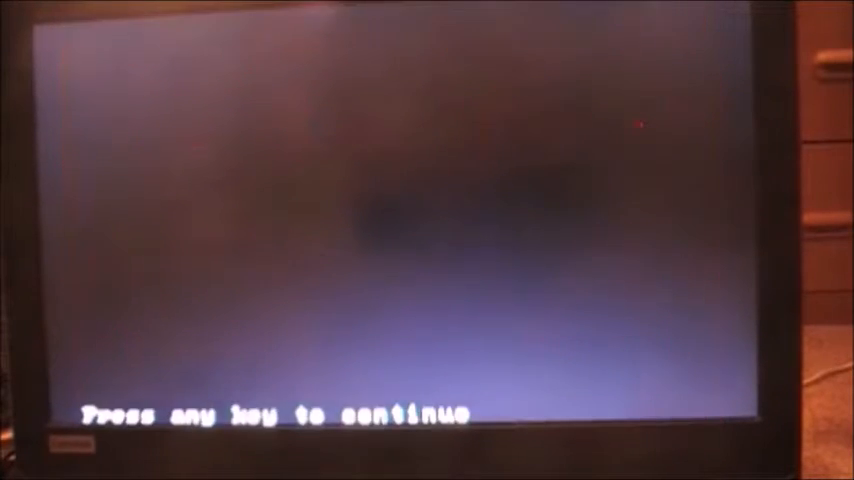
Step: Run QBA13.BAS with F5 so it clears the screen and prompts for option 1 to 8
key(enter)
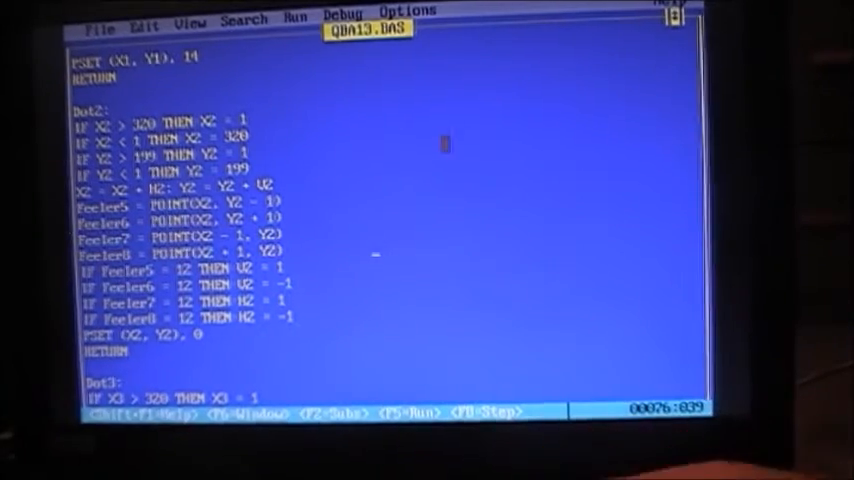
scroll(down, 3)
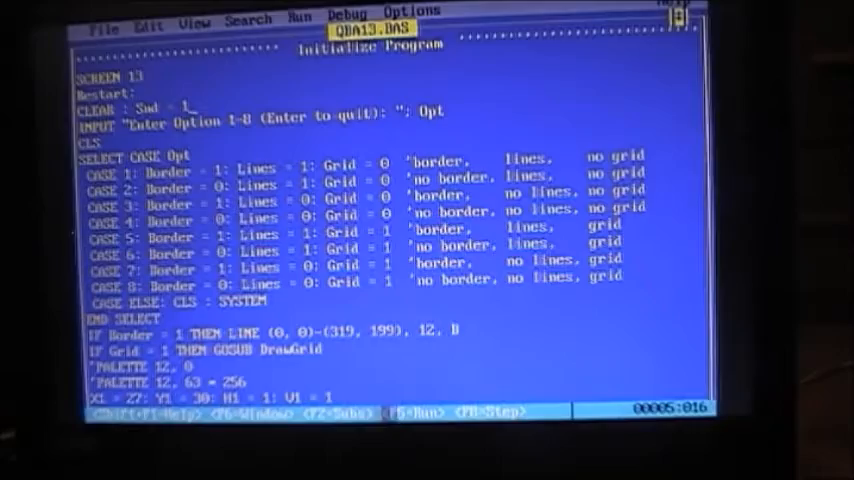
key(F5)
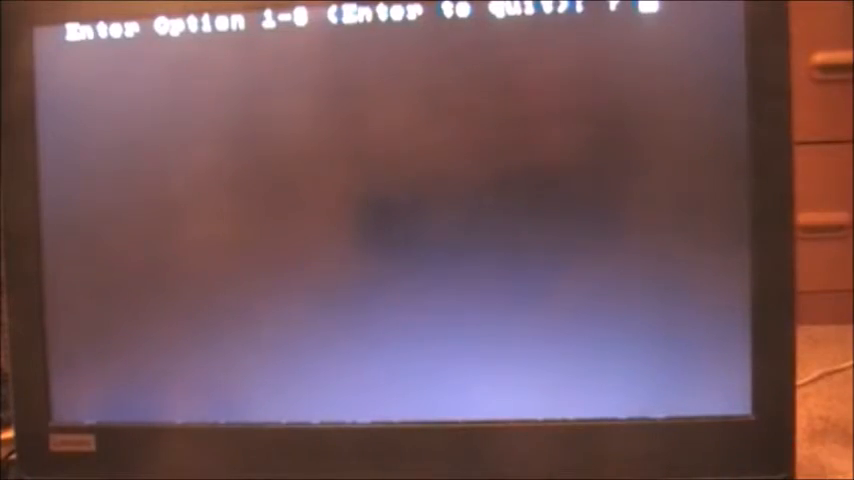